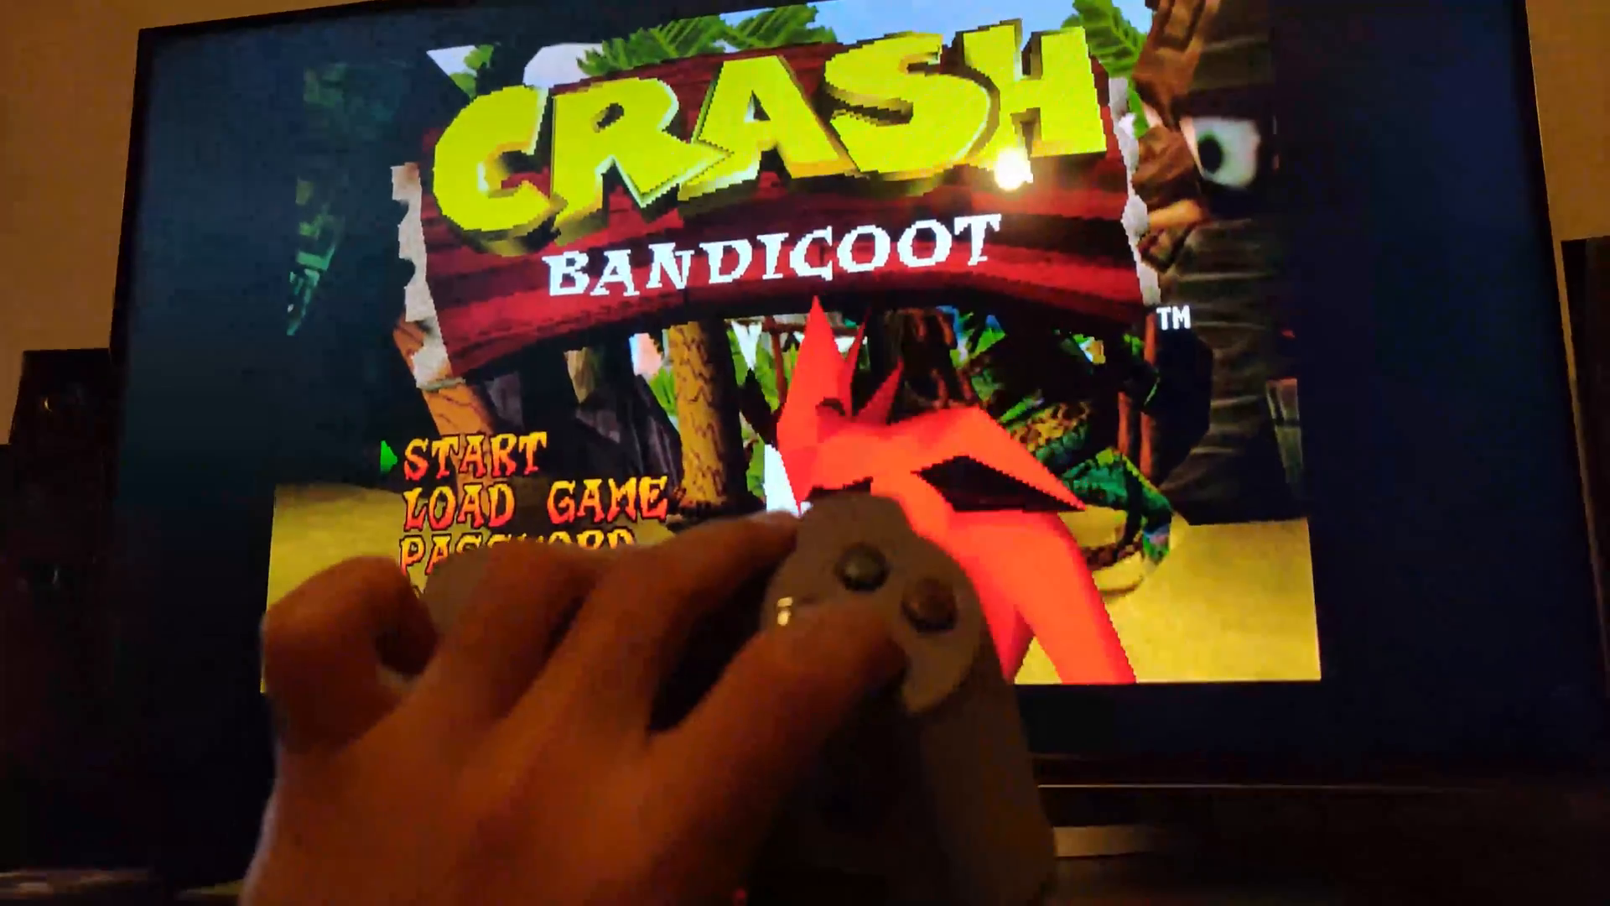
Confirm START on the Crash Bandicoot title menu to begin a new game at N. Sanity Beach
key(enter)
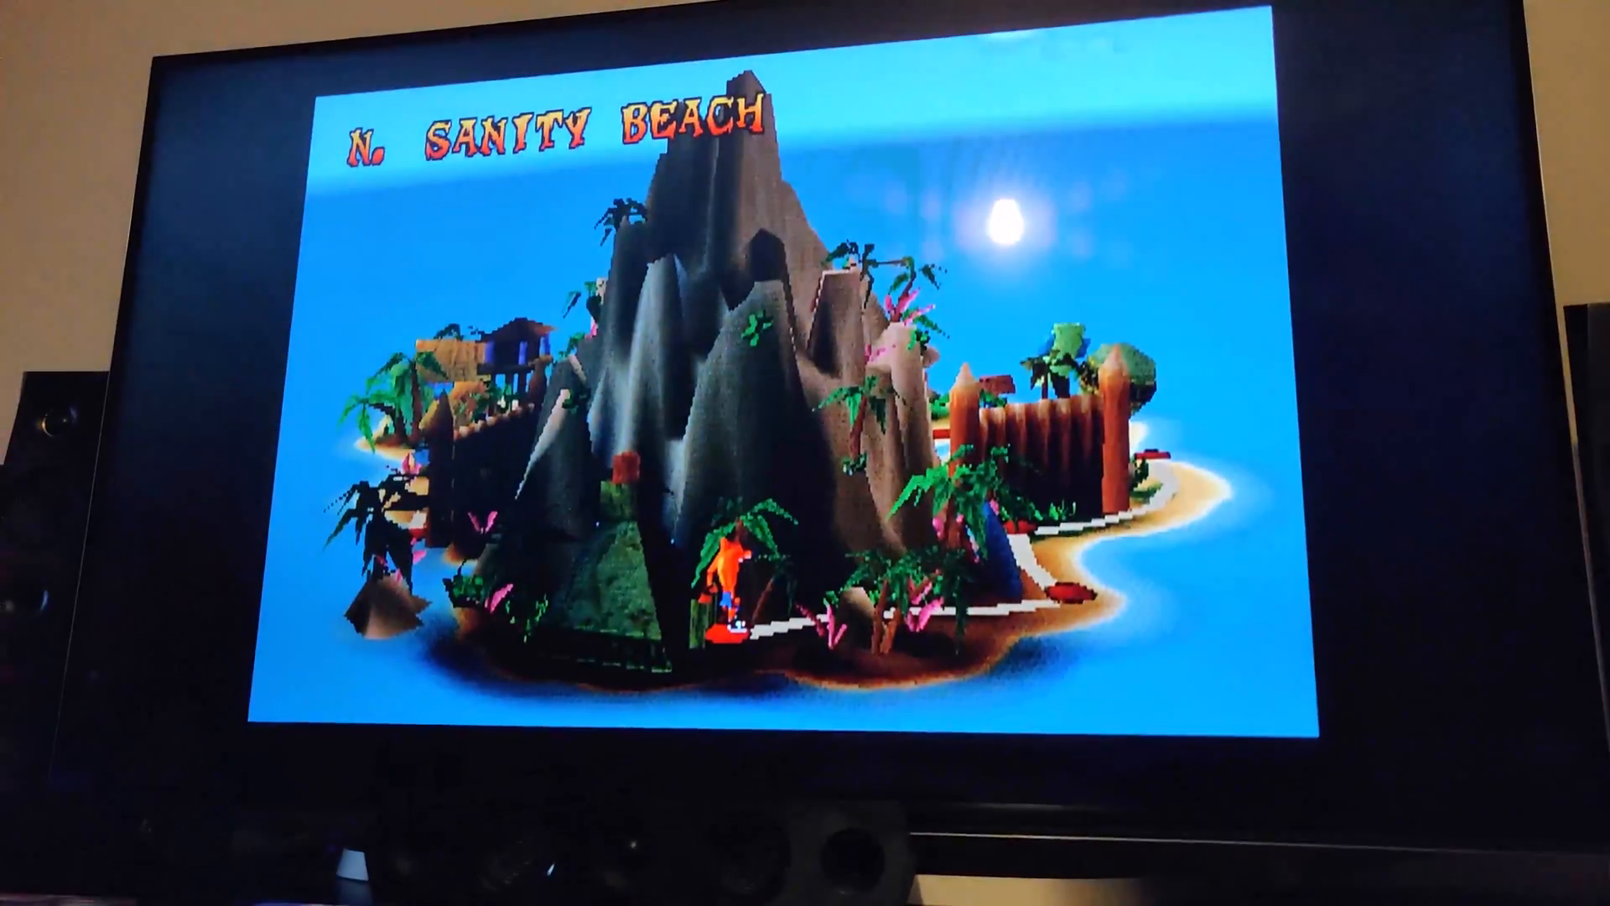